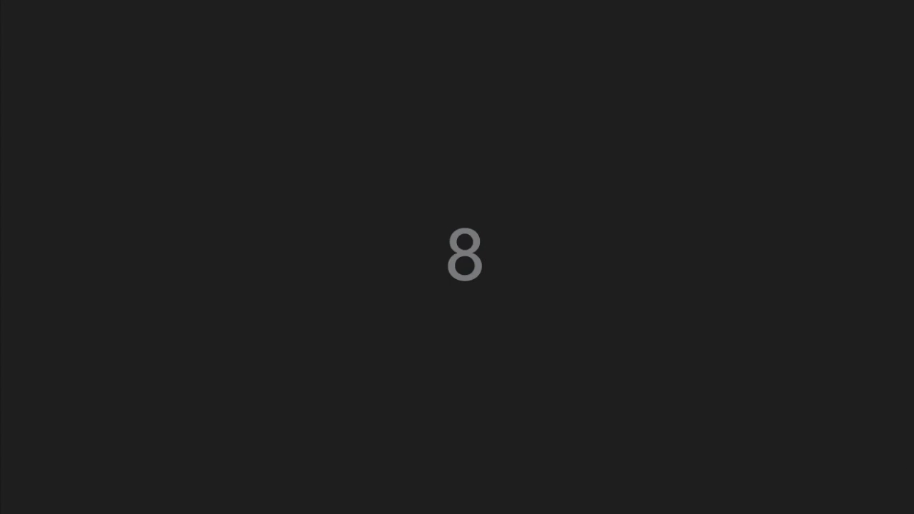
mouse_move(909, 476)
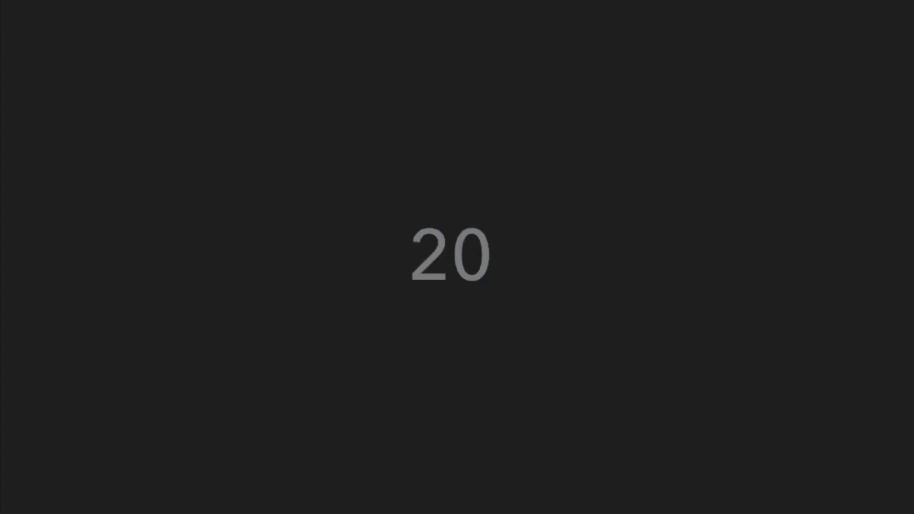
mouse_move(907, 476)
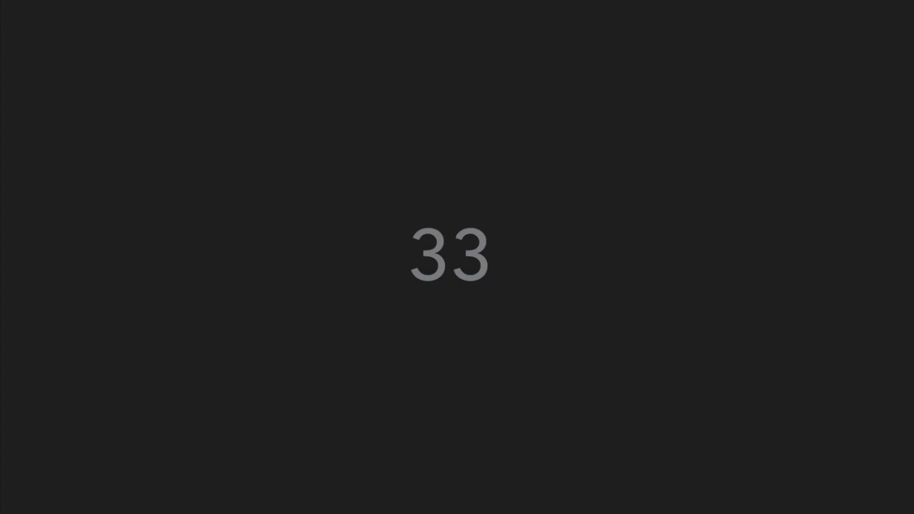
mouse_move(908, 475)
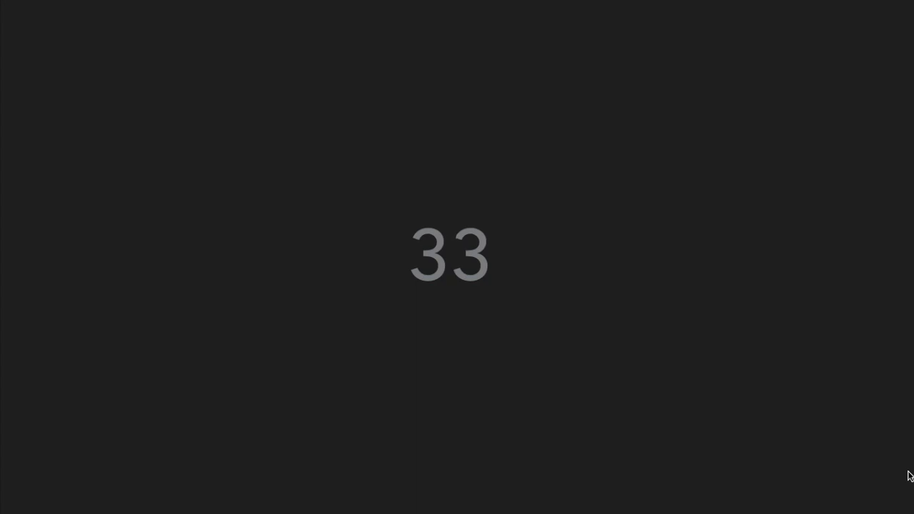